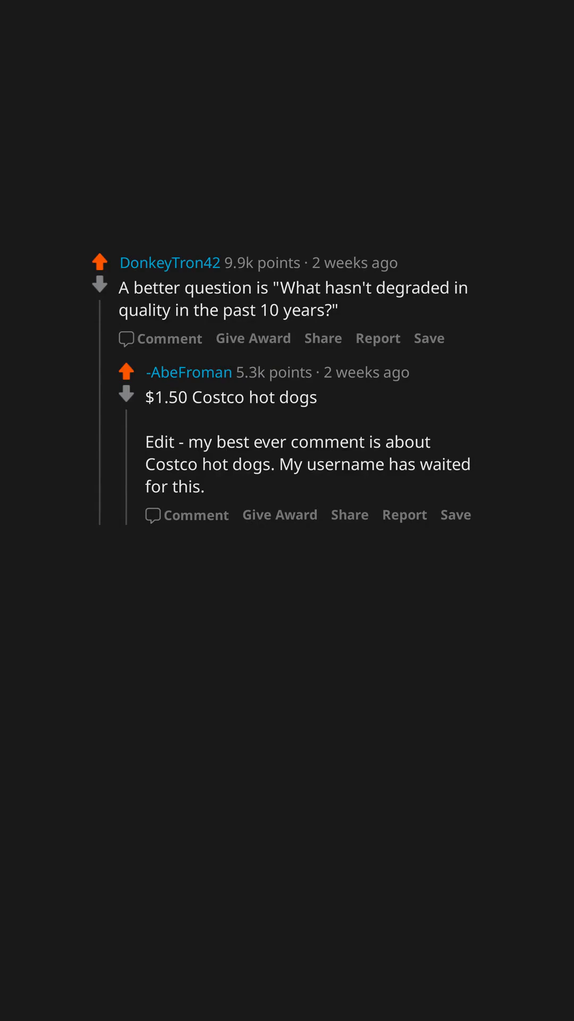
Move past the hot-dog thread to the comment that other clothing items are also trash unless you pay high dollar.
scroll("down", 3)
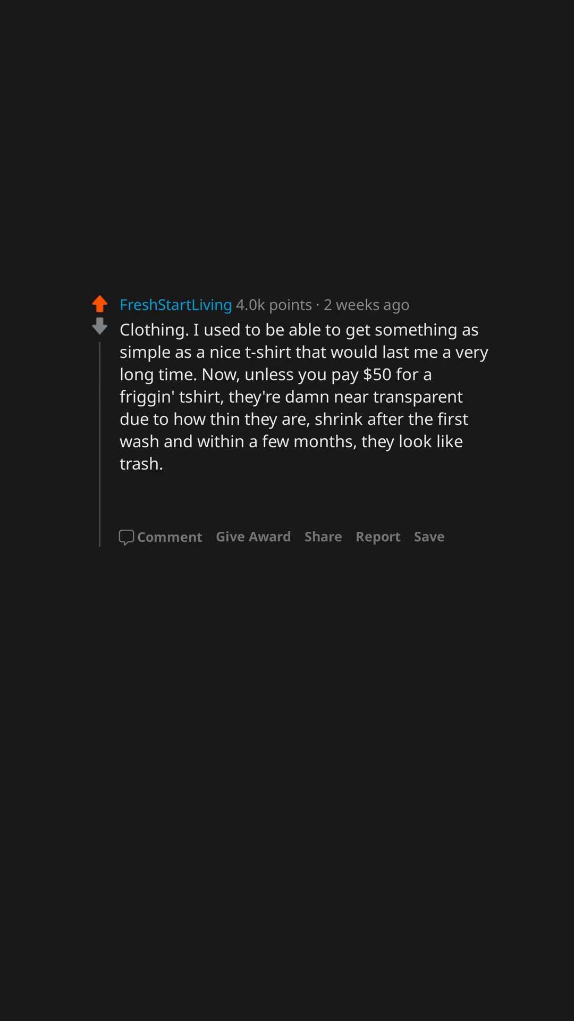
type("Other clothing items are also trash unless you pay high dollar.")
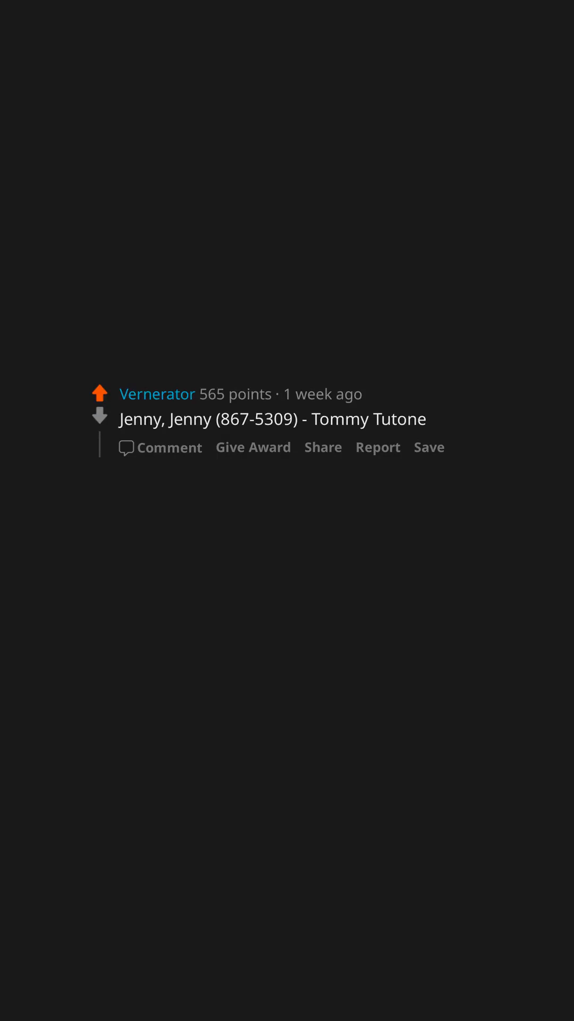
Bring up the one-line reply naming the song Jenny, Jenny (867-5309).
scroll("down", 3)
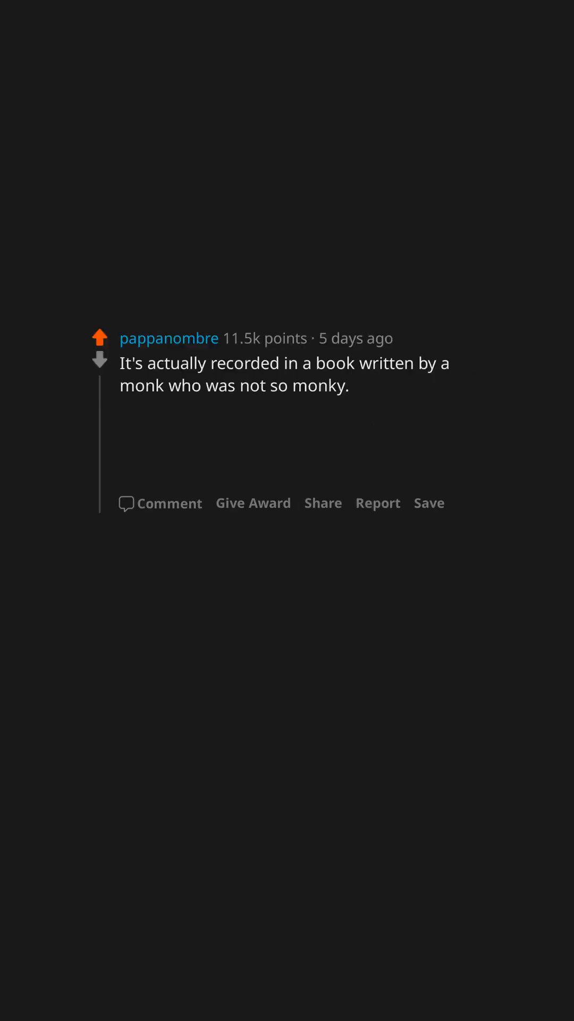
Reveal the monk's-book comment through its final 'Iiihaah' line calling him a pervert.
left_click(292, 361)
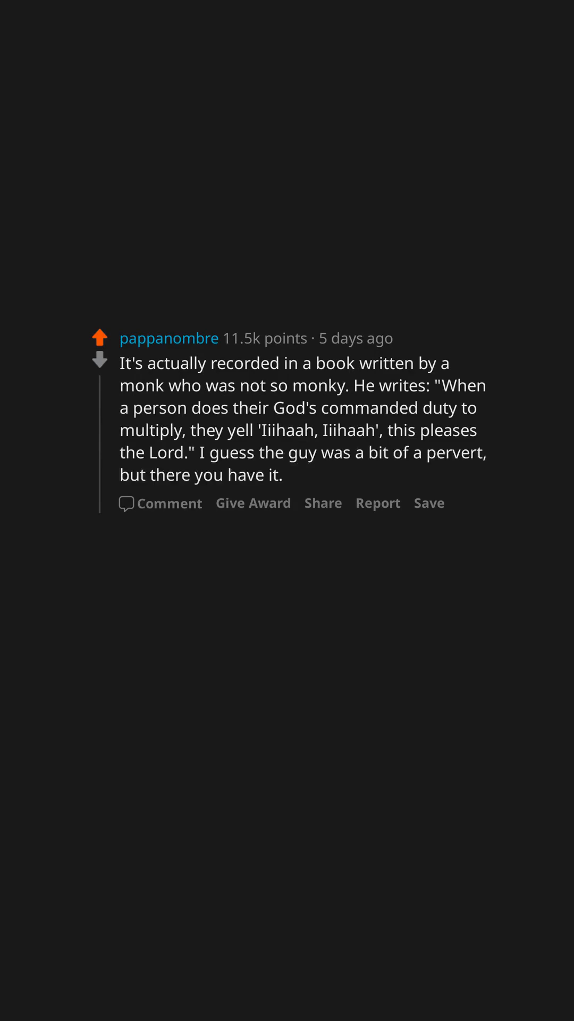